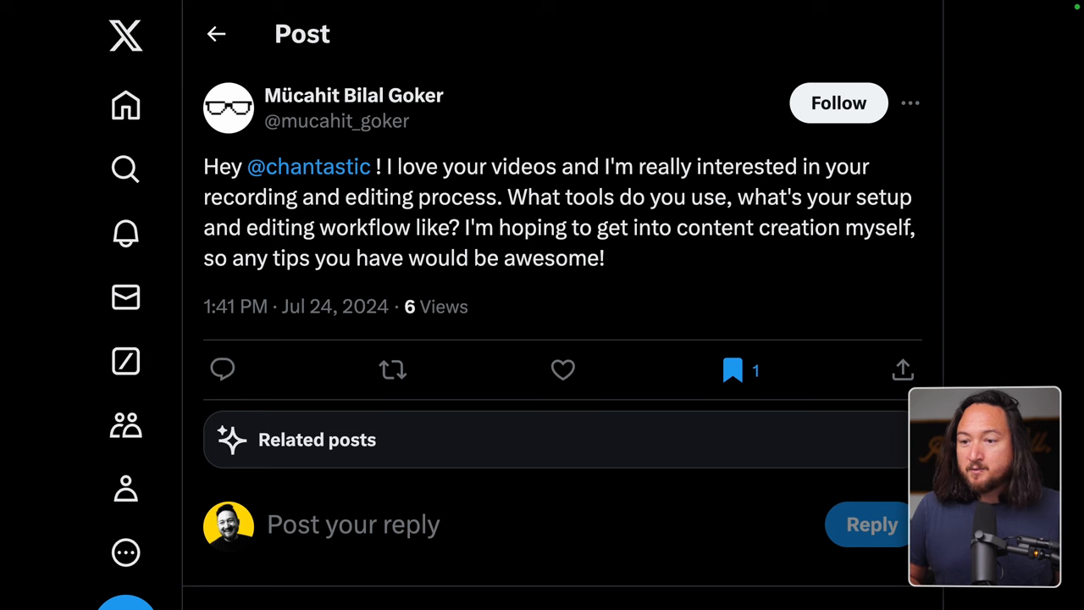
# Highlight the tweet's question about recording and editing workflow before switching to Ecamm Live.
pyautogui.moveTo(203, 196); pyautogui.dragTo(499, 197)
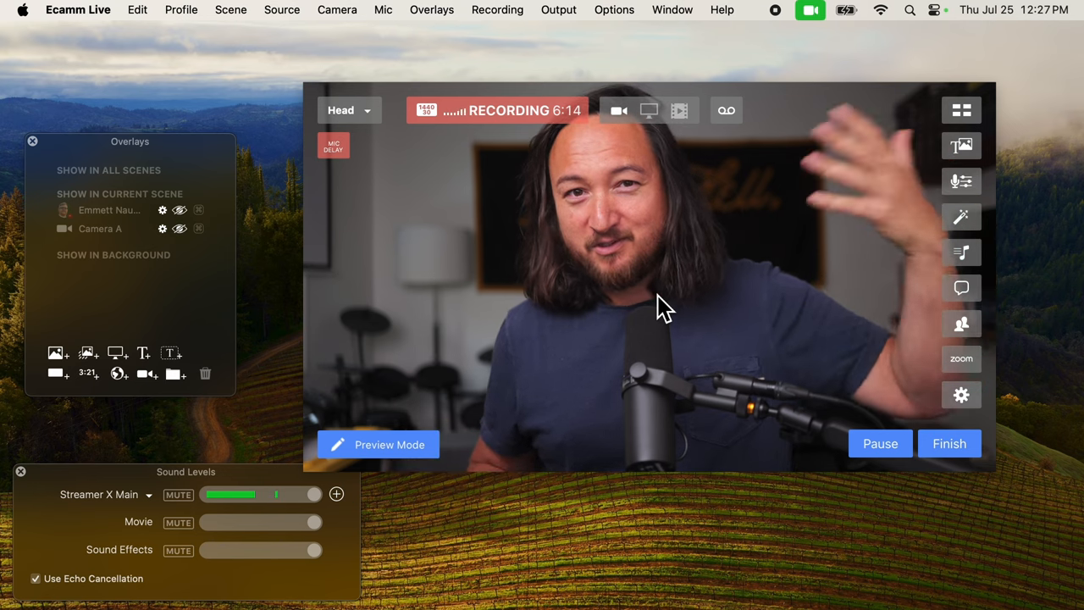
# Change the Ecamm Live scene from Head only to Display + Head with the camera inset.
pyautogui.click(347, 110)
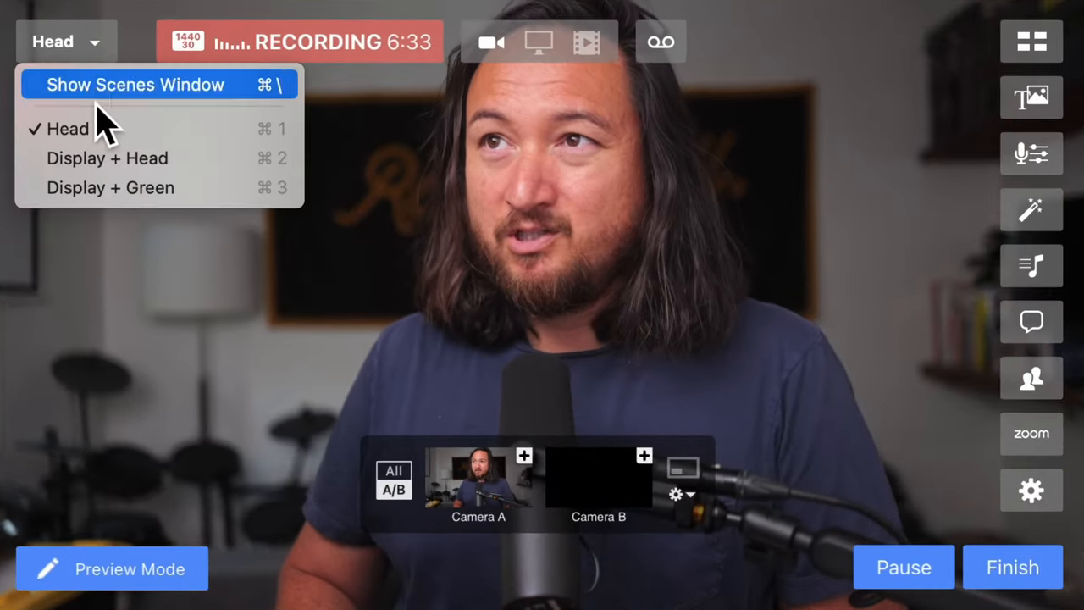
pyautogui.click(109, 158)
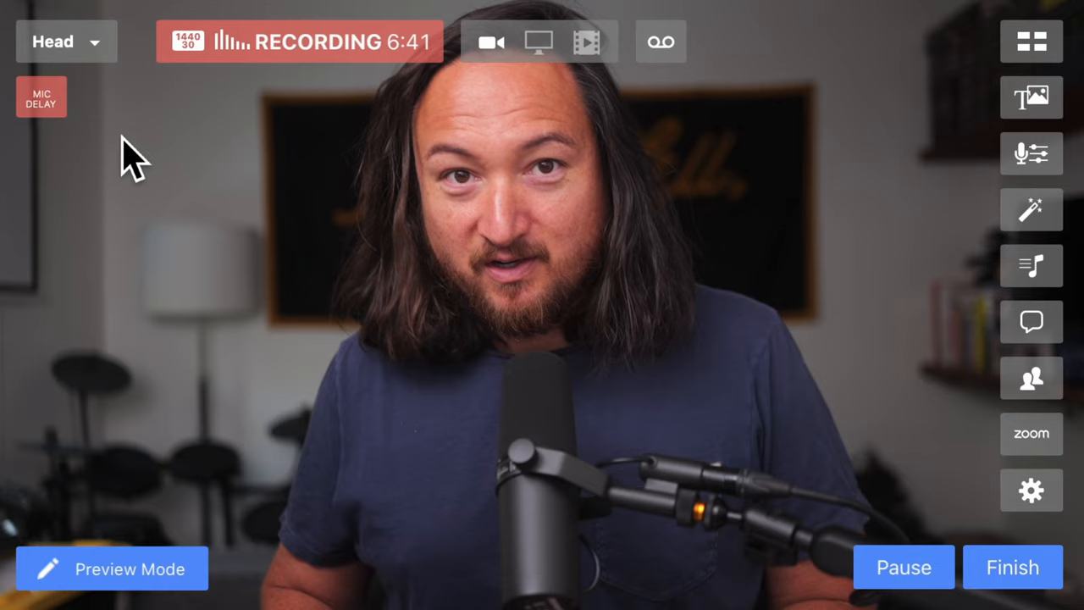
pyautogui.click(66, 41)
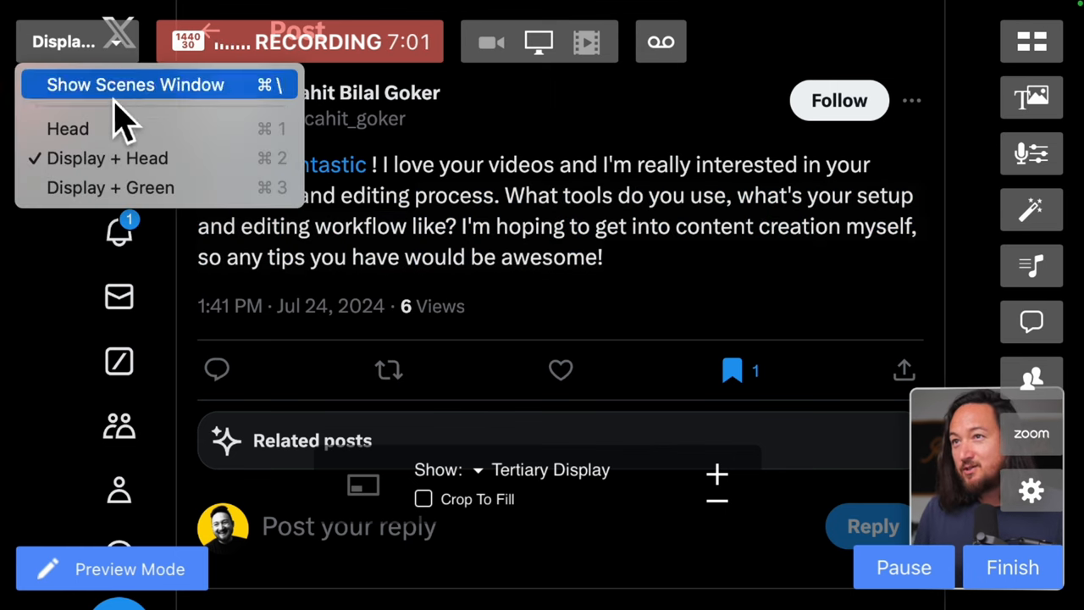
pyautogui.click(68, 129)
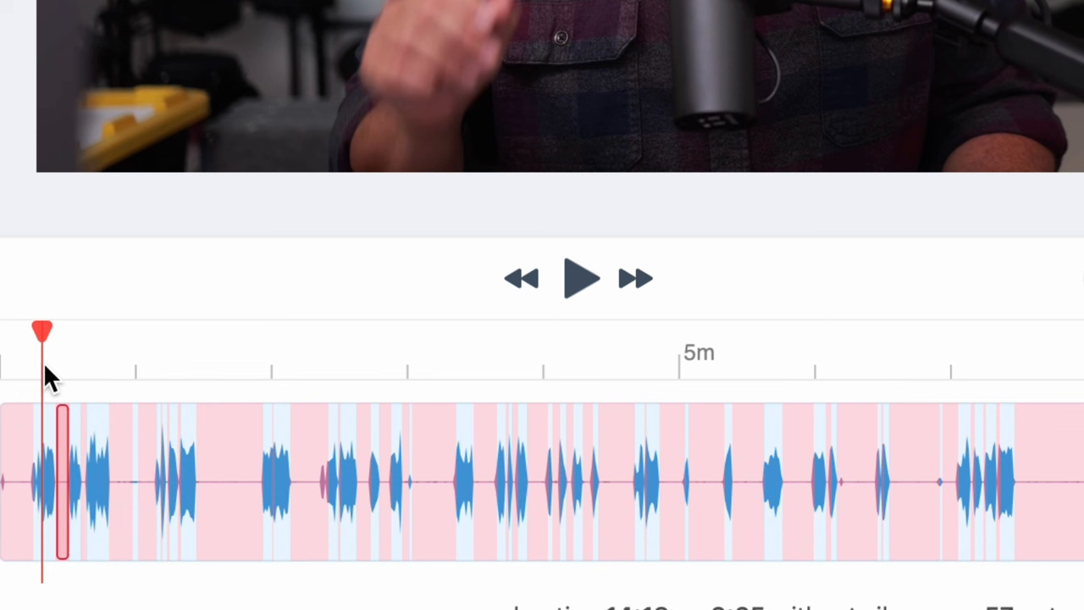
# Preview a later portion of the silence-trimmed recording in Recut.
pyautogui.moveTo(42, 330); pyautogui.dragTo(156, 330)
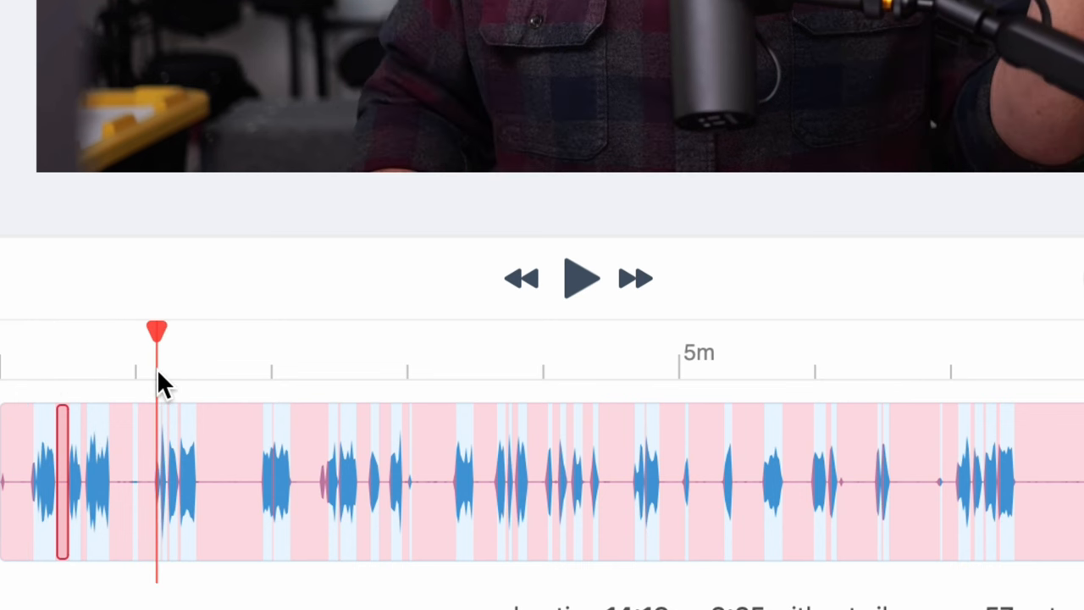
pyautogui.click(579, 278)
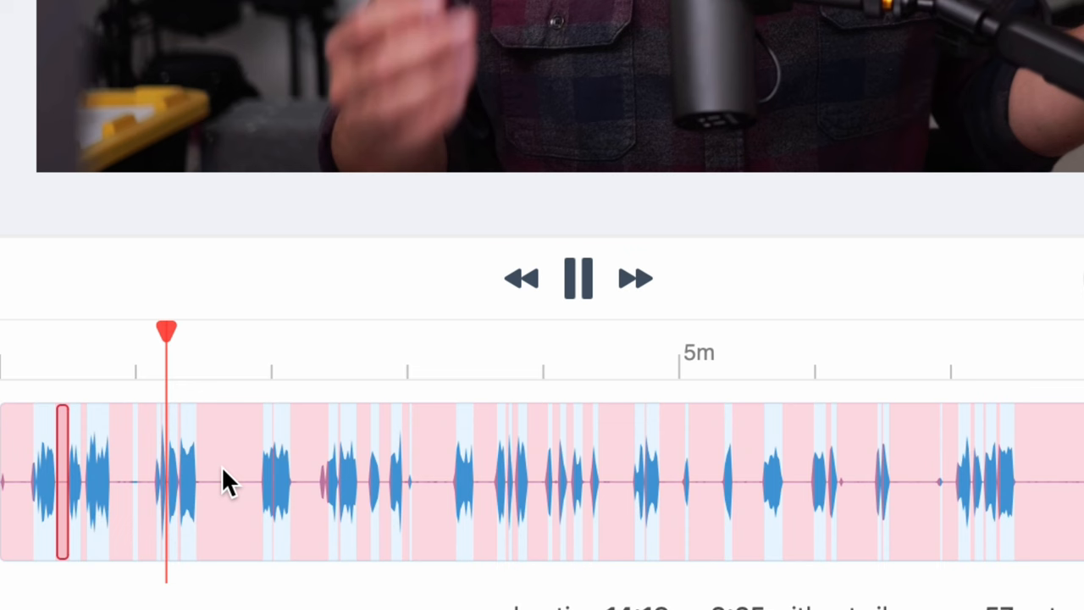
pyautogui.click(580, 278)
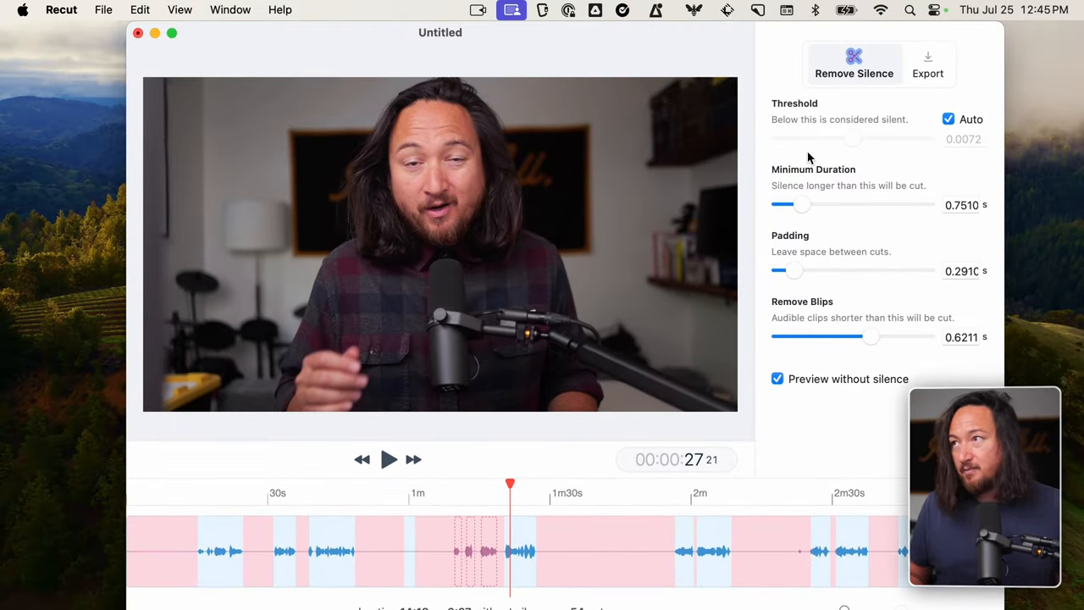
# Export the cut list as a DaVinci Resolve .fcpxml file saved to the Desktop.
pyautogui.click(929, 64)
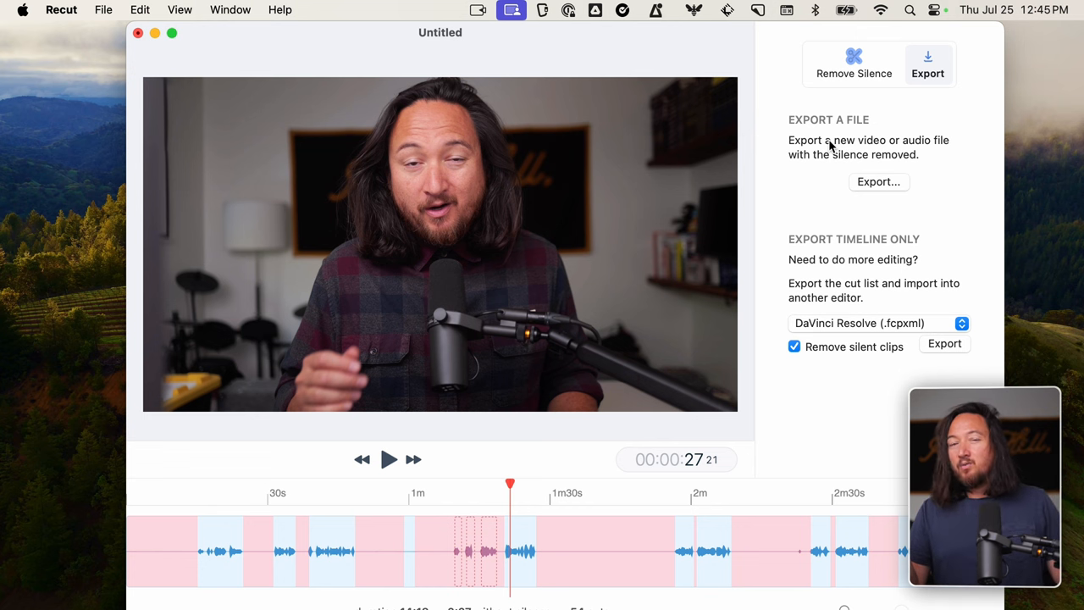
pyautogui.moveTo(838, 142)
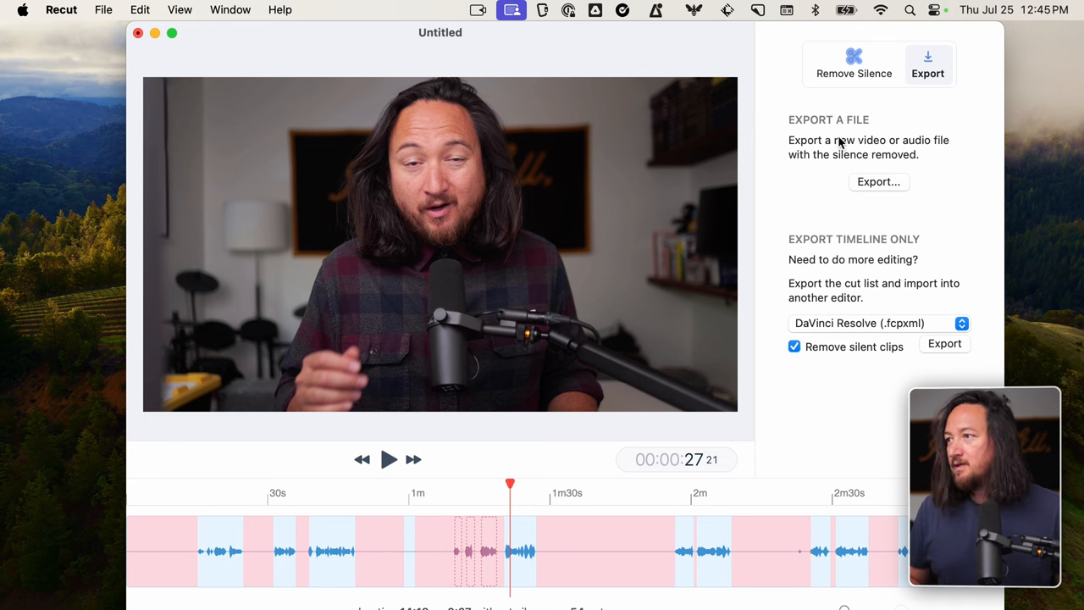
pyautogui.click(945, 342)
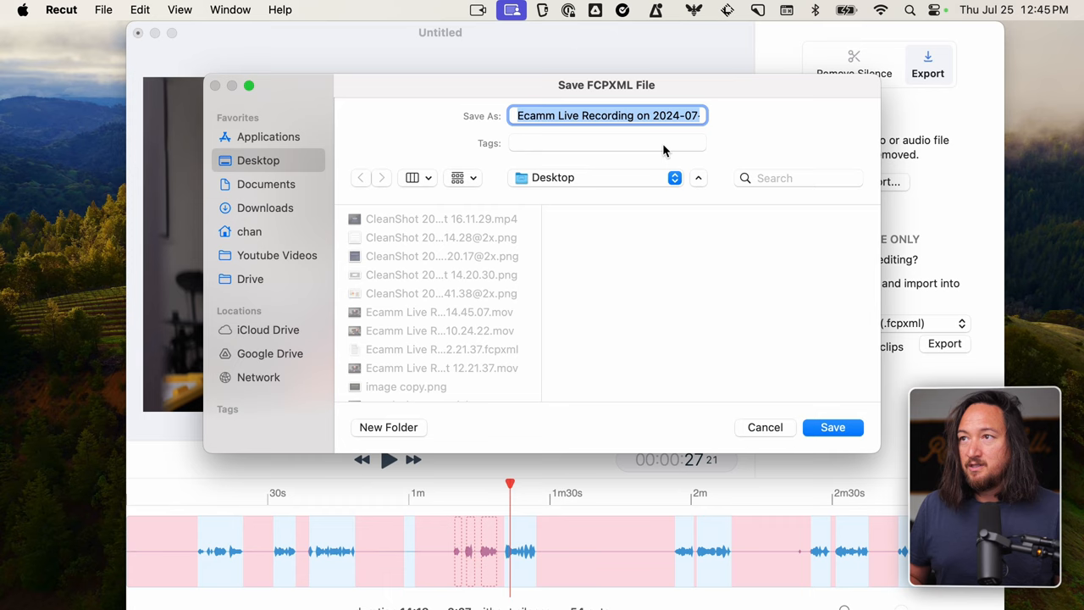
pyautogui.click(834, 427)
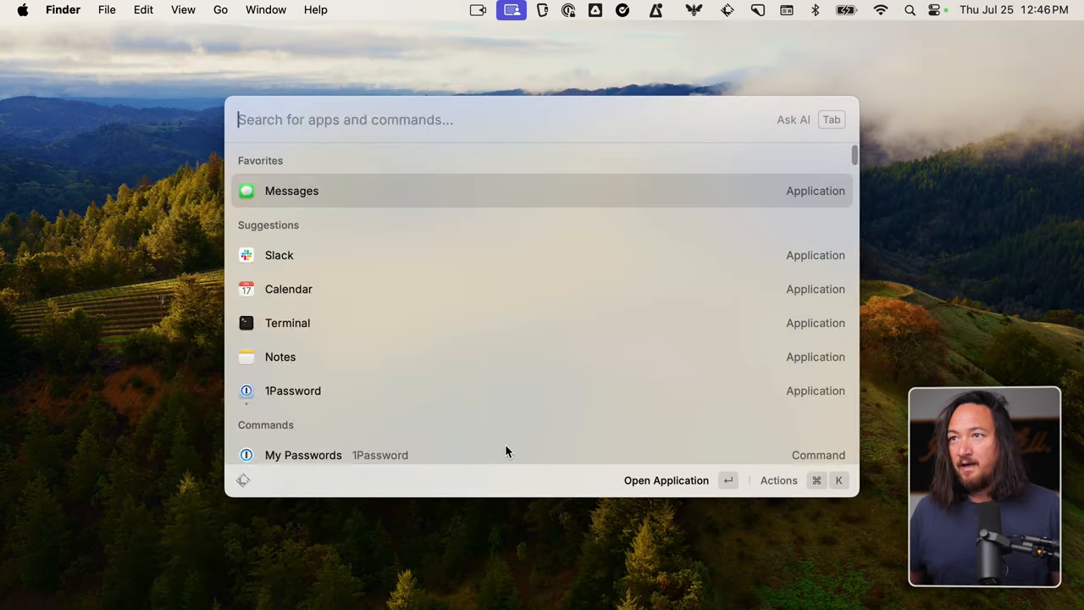
# Import the Desktop .fcpxml timeline into DaVinci Resolve and show the video viewer.
pyautogui.press('escape')
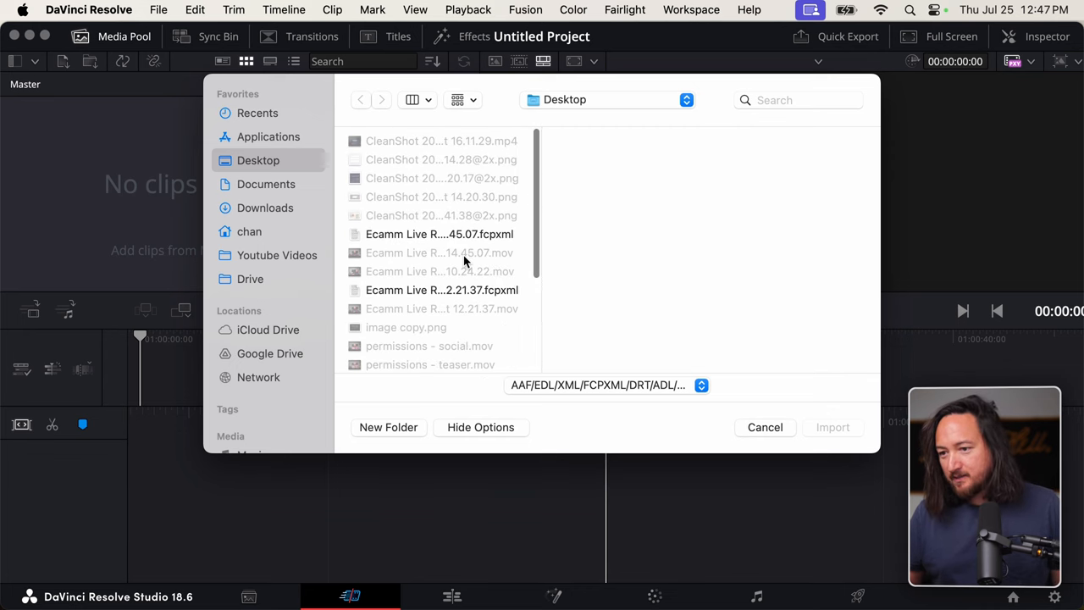
pyautogui.click(440, 290)
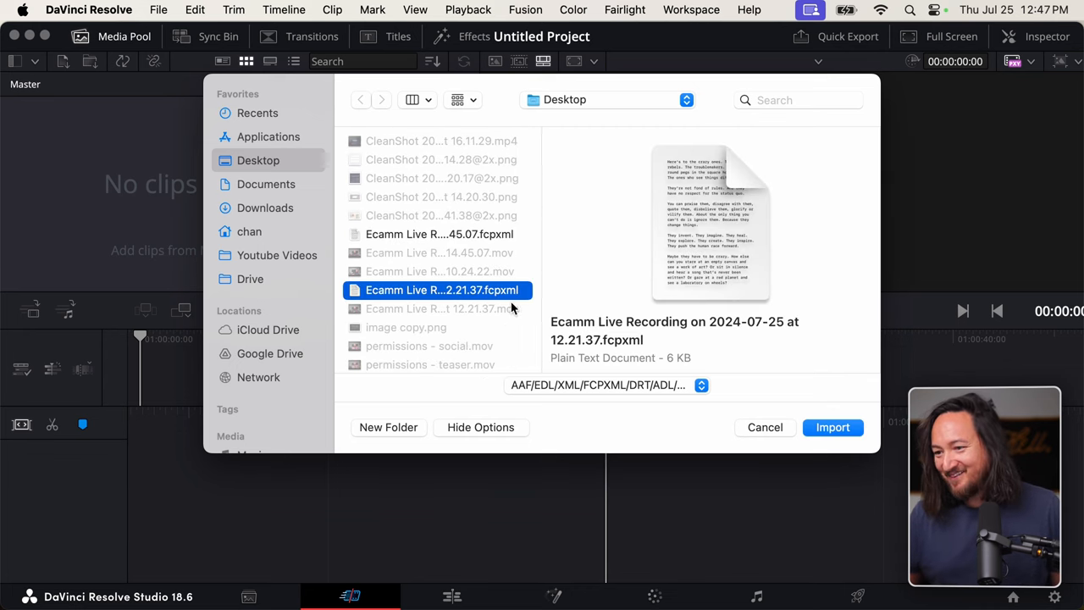
pyautogui.click(834, 426)
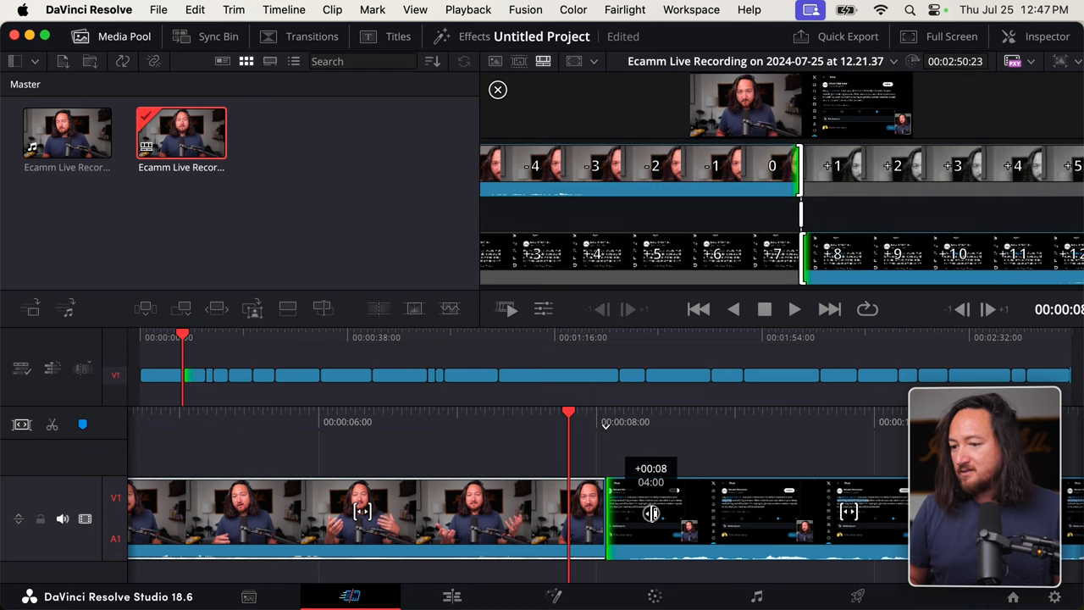
pyautogui.click(498, 90)
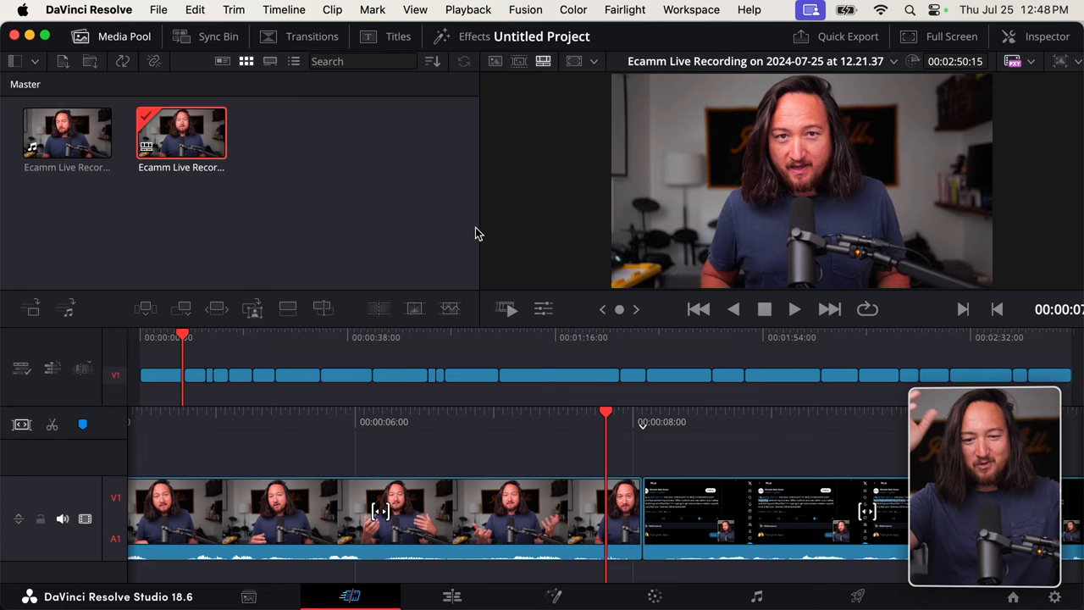
# On the Edit page, run Create Subtitles from Audio to transcribe the recording.
pyautogui.click(451, 596)
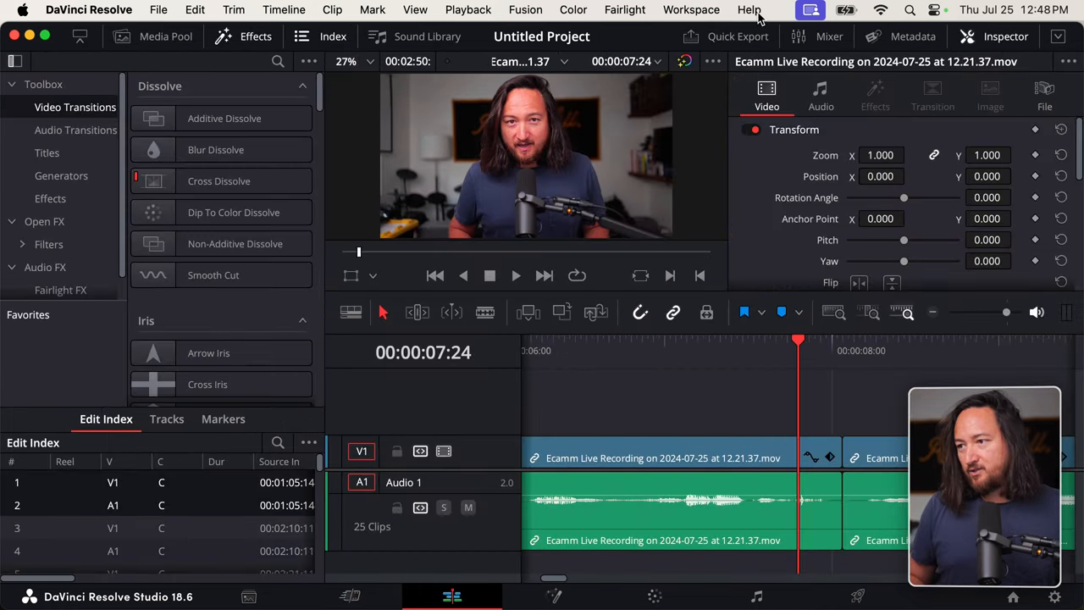
pyautogui.click(749, 10)
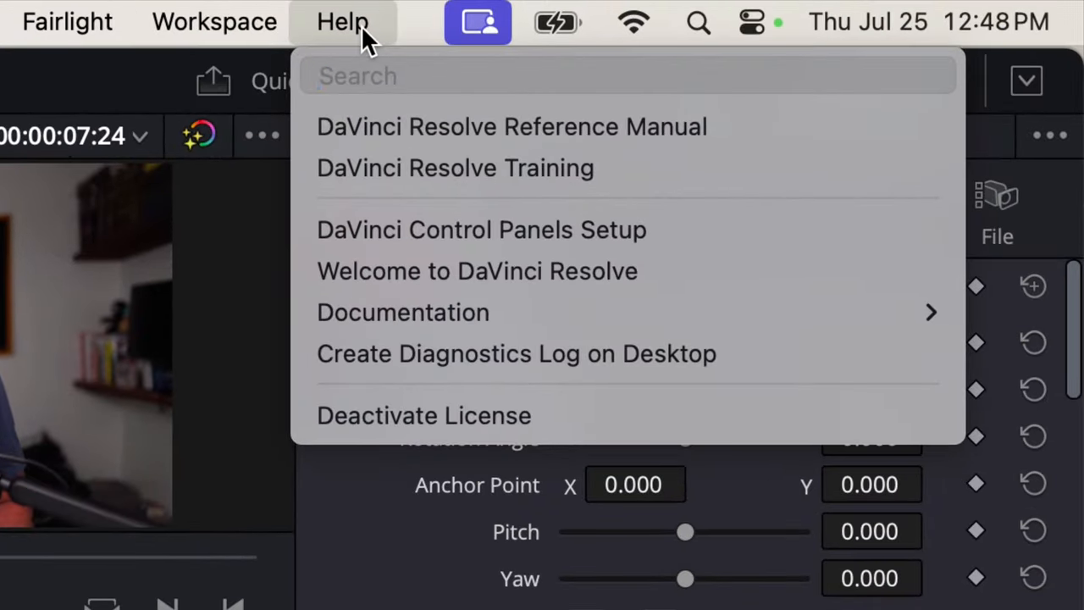
pyautogui.write('subtitle')
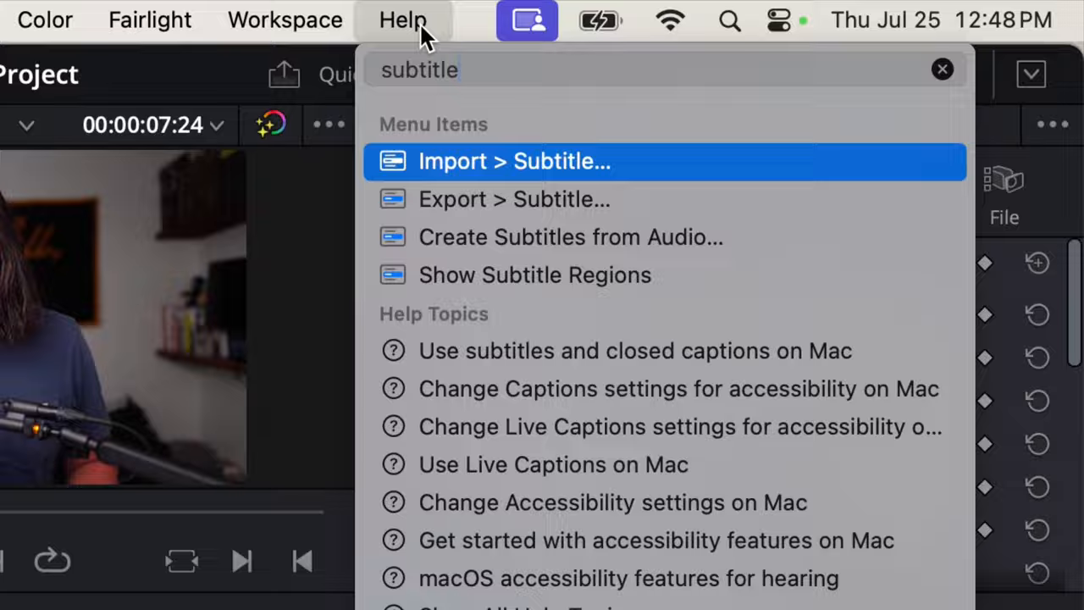
pyautogui.click(569, 238)
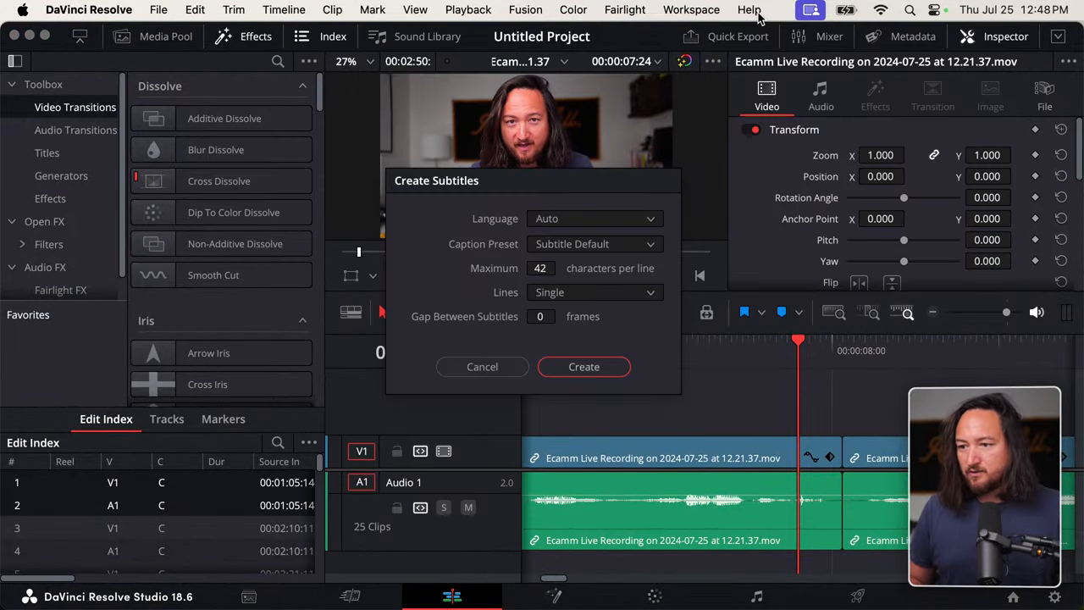
pyautogui.click(582, 366)
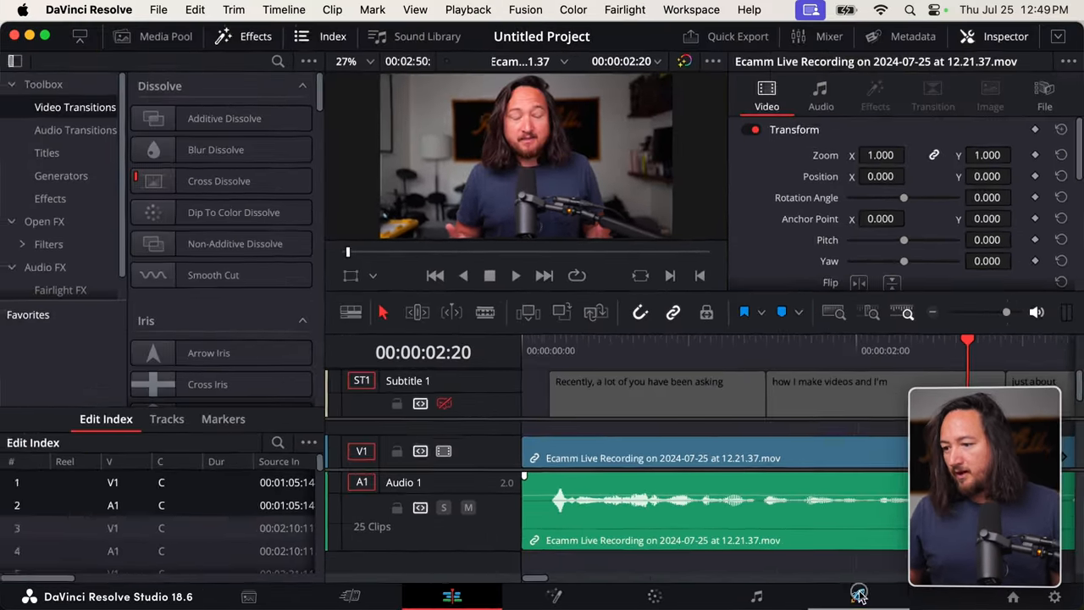
# On the Deliver page, select the H.265 Master render preset.
pyautogui.click(857, 596)
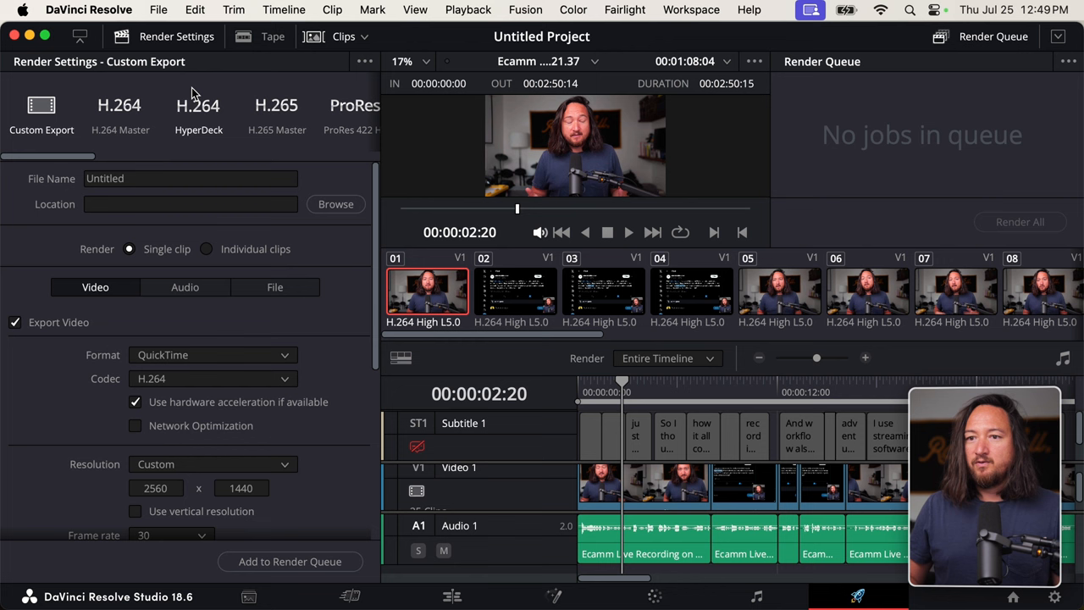
pyautogui.moveTo(212, 134)
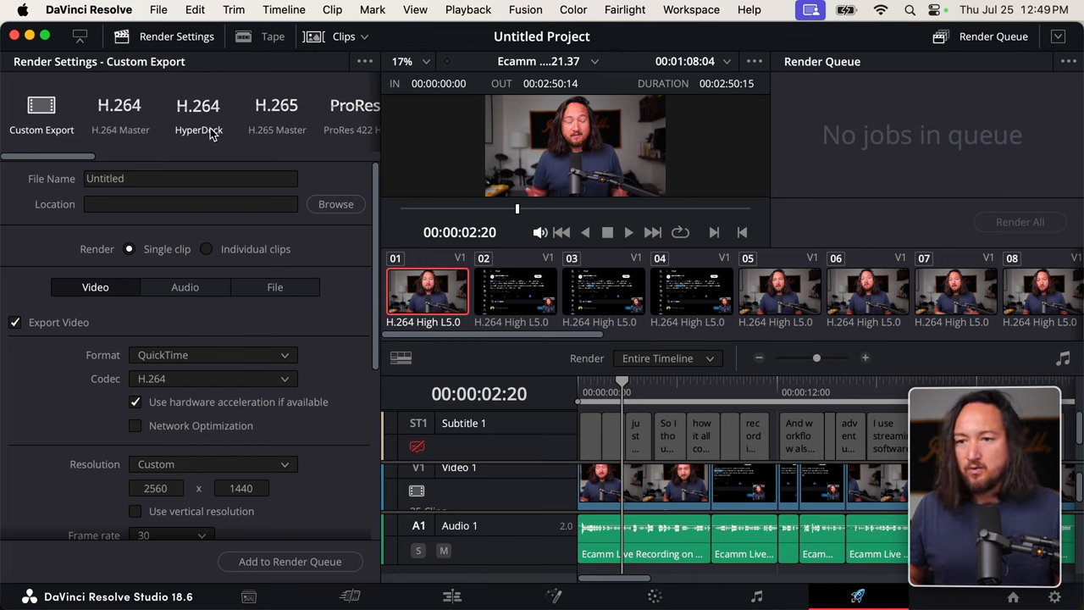
pyautogui.click(276, 115)
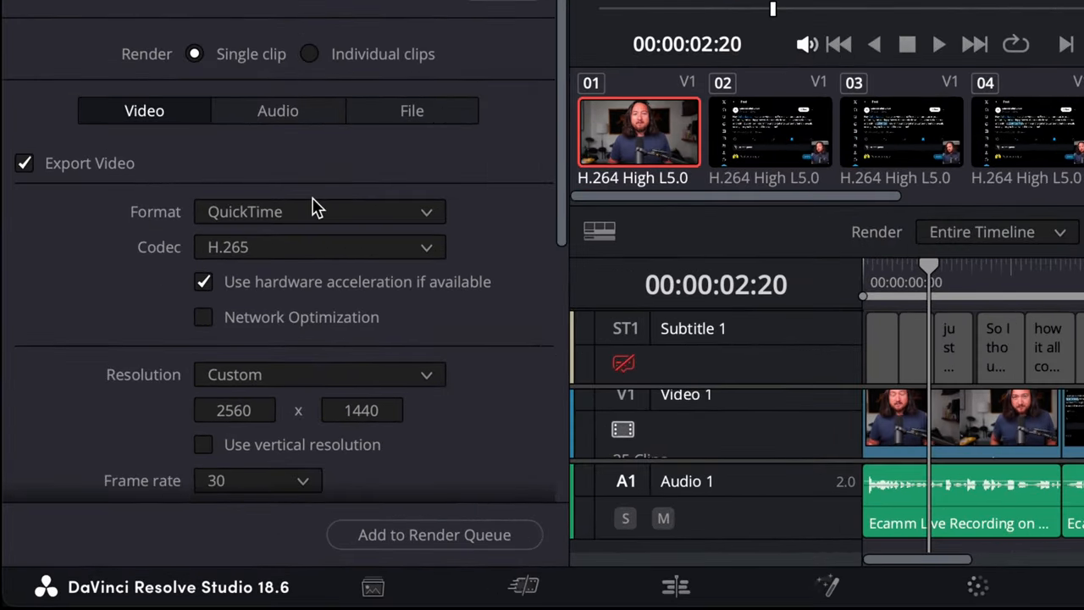
pyautogui.scroll(-3)
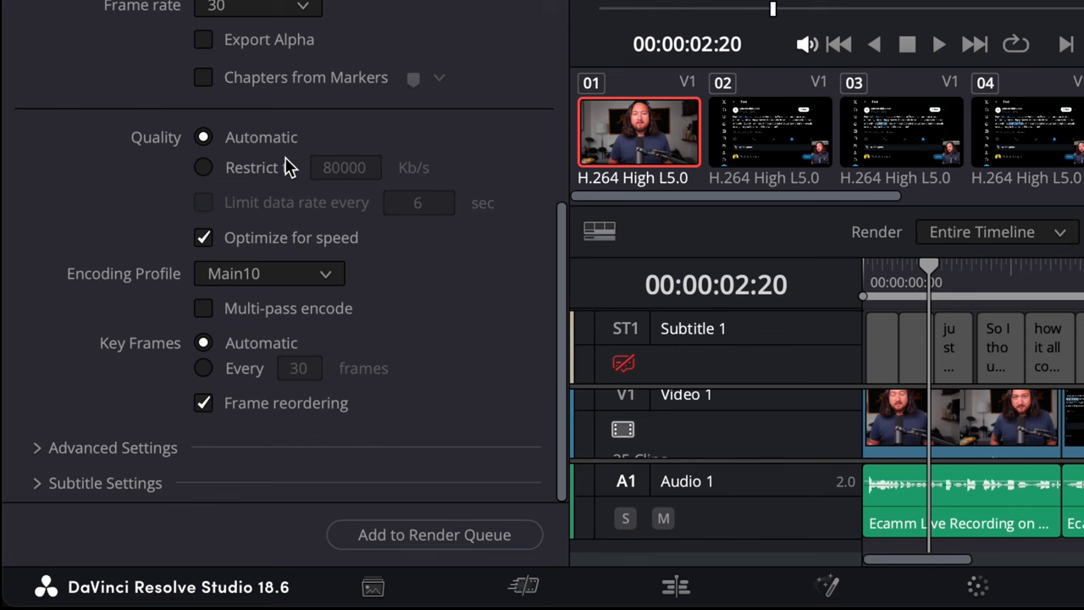
# Enable Export Subtitle as a separate SRT file in Subtitle Settings.
pyautogui.click(105, 483)
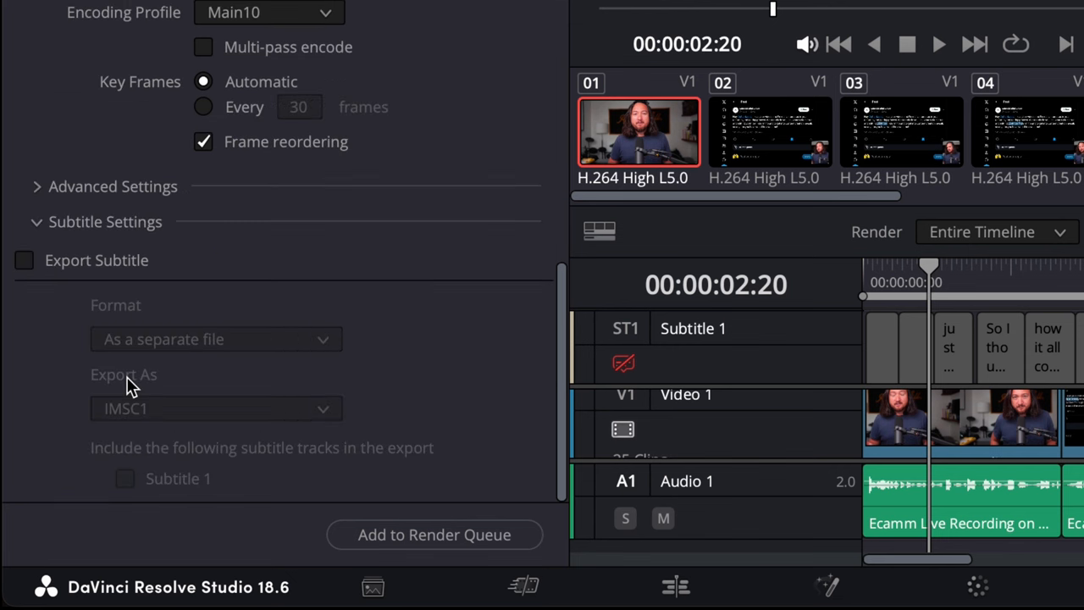
pyautogui.click(24, 261)
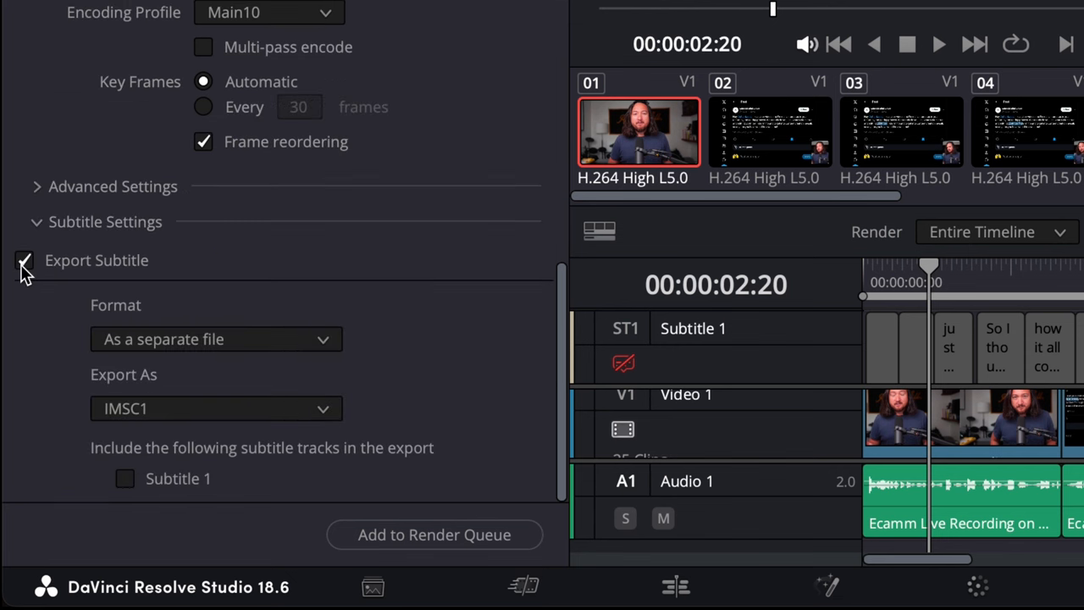
pyautogui.click(215, 339)
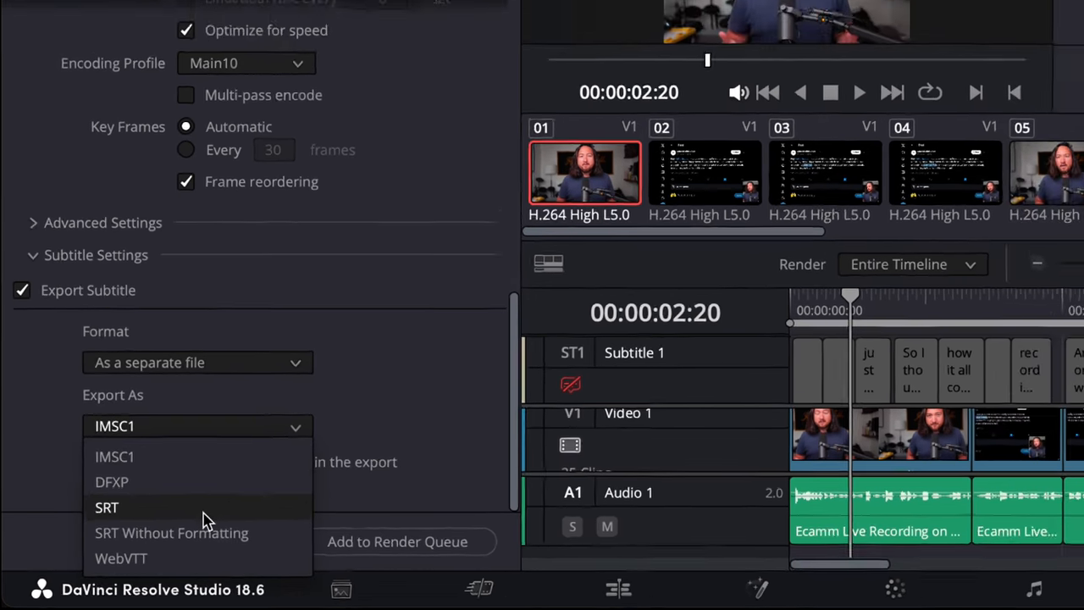
pyautogui.click(107, 506)
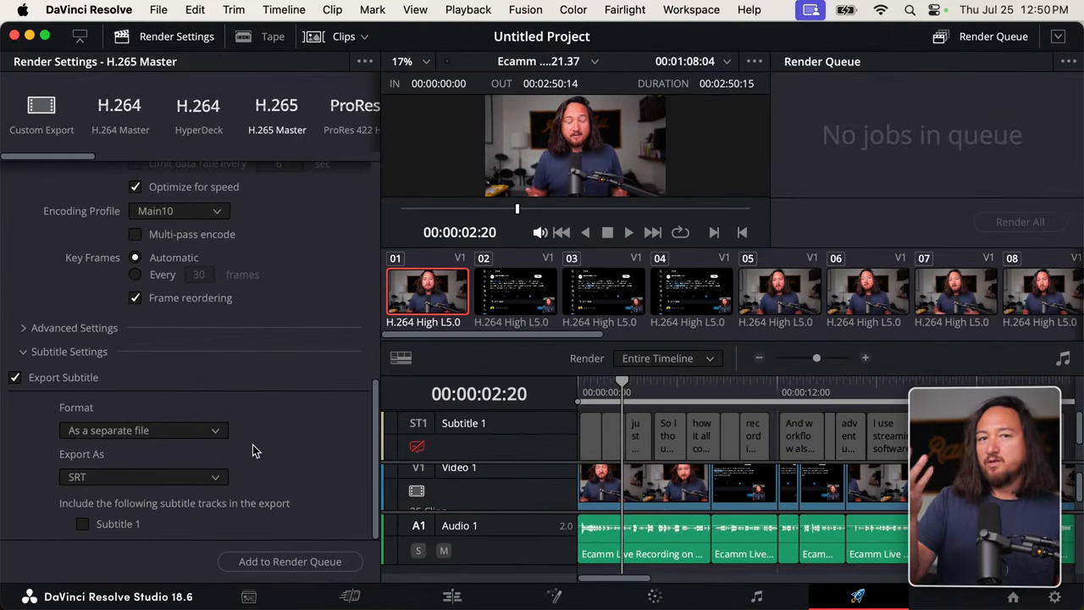
pyautogui.moveTo(258, 511)
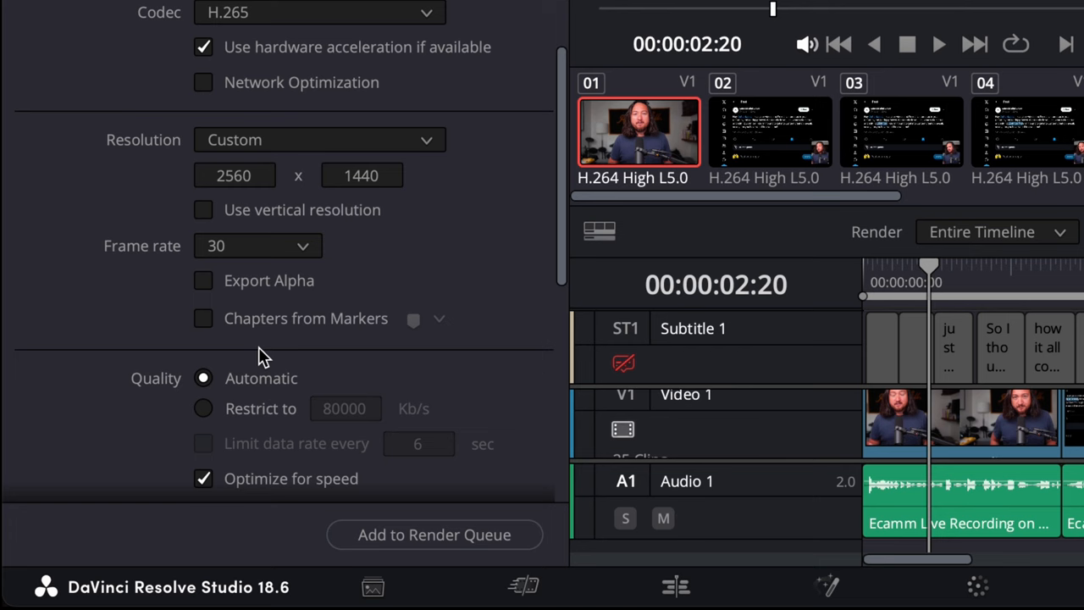
# Enable Audio Normalization with the YouTube loudness mode in the Audio render settings.
pyautogui.click(278, 94)
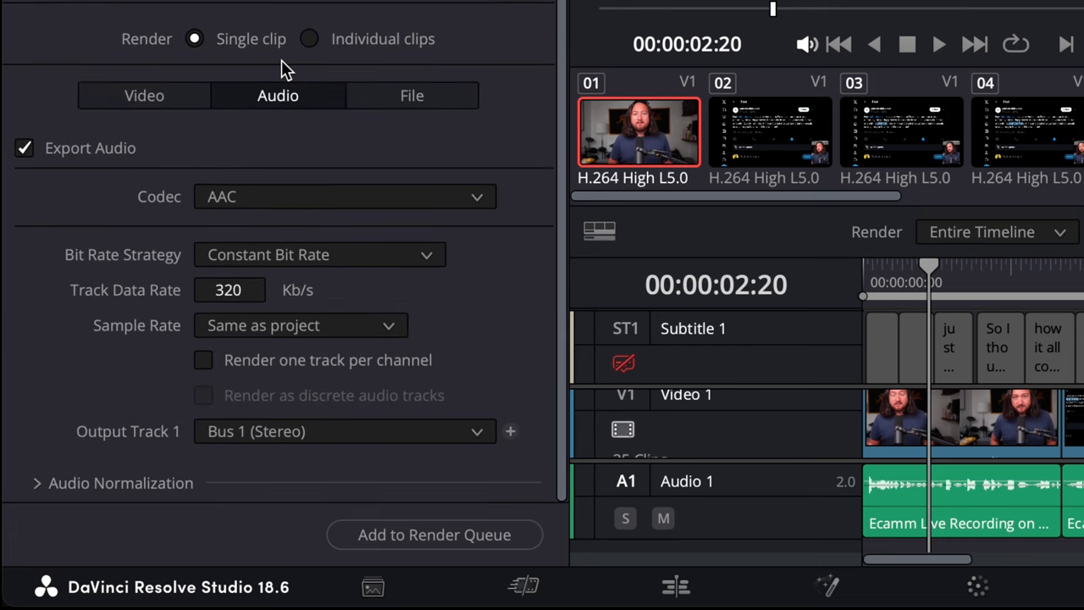
pyautogui.moveTo(244, 239)
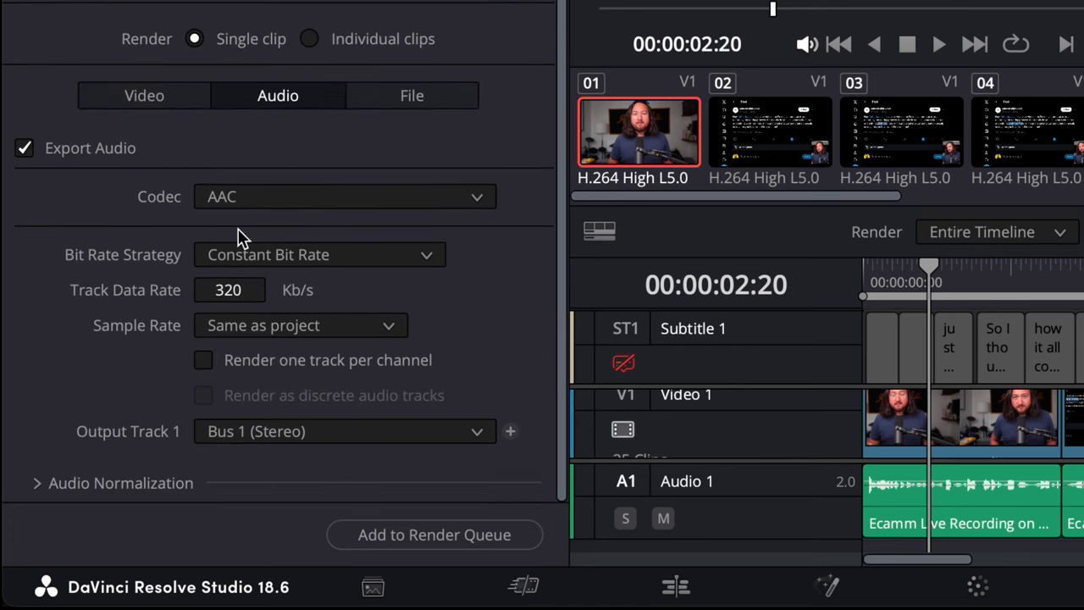
pyautogui.click(37, 483)
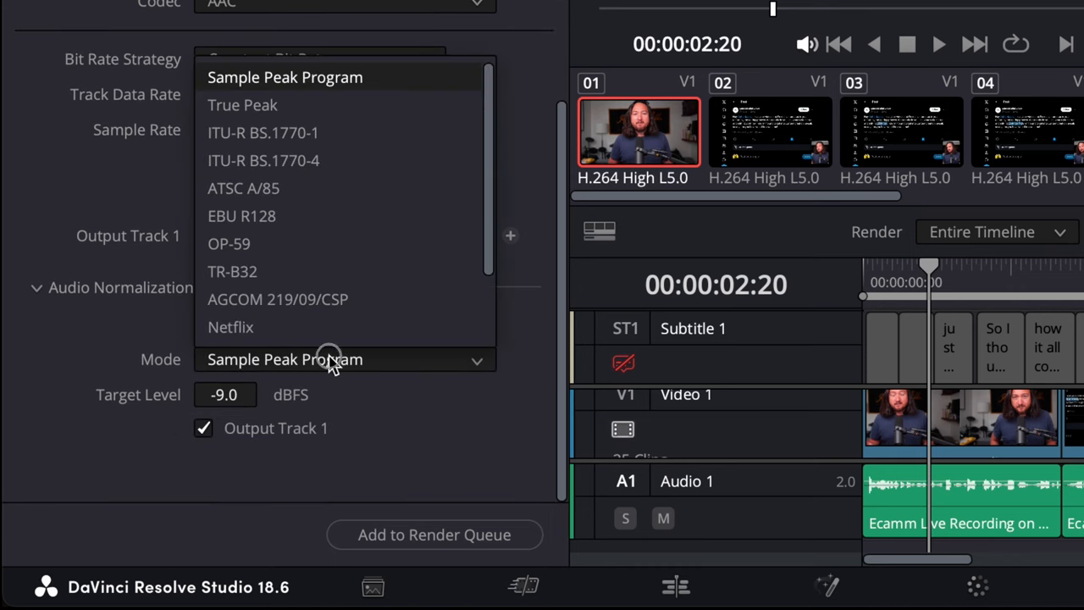
pyautogui.scroll(-3)
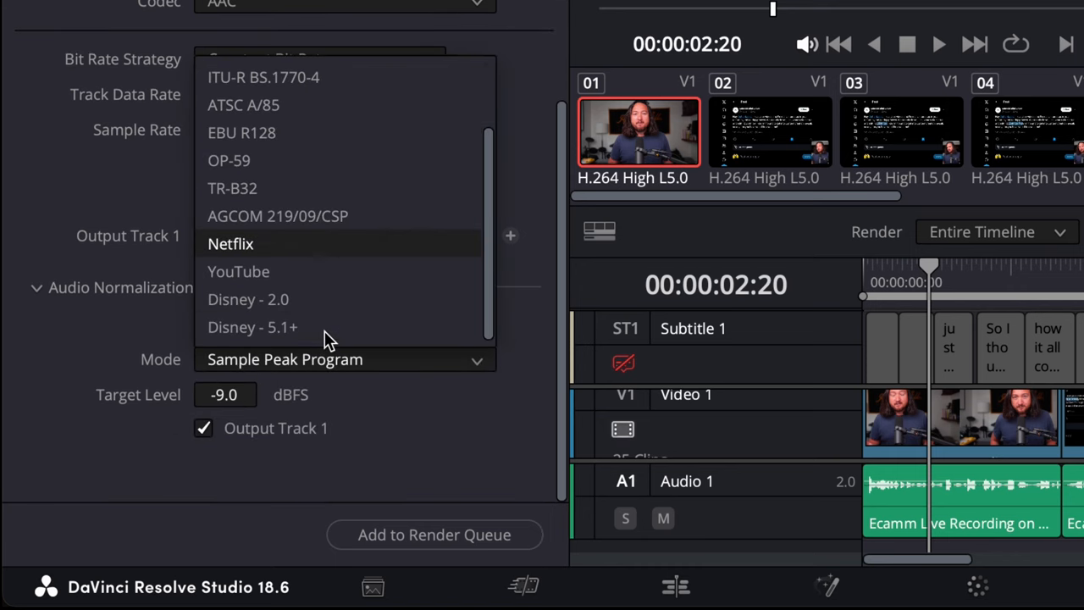
pyautogui.click(237, 271)
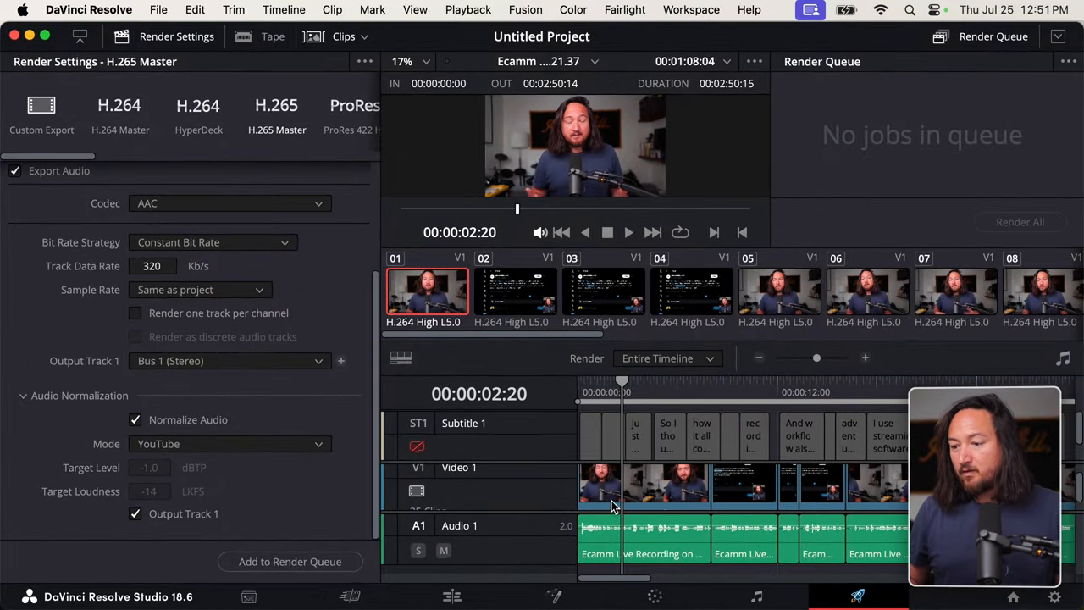
pyautogui.hscroll(3)
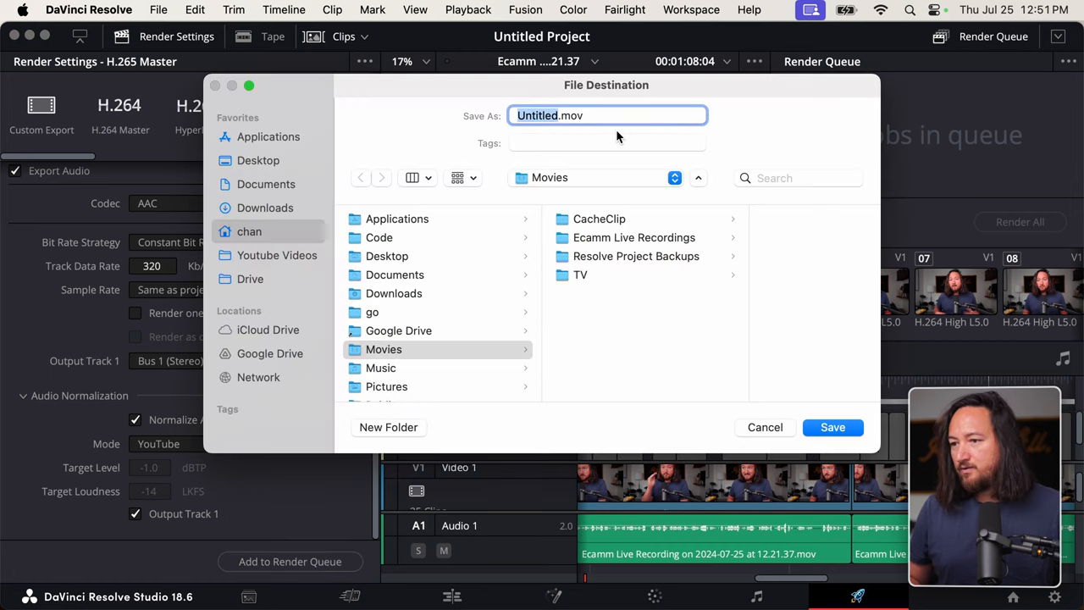
# Queue the render as 'a name.mov' on the Desktop, render it, and quit without saving.
pyautogui.write('a name')
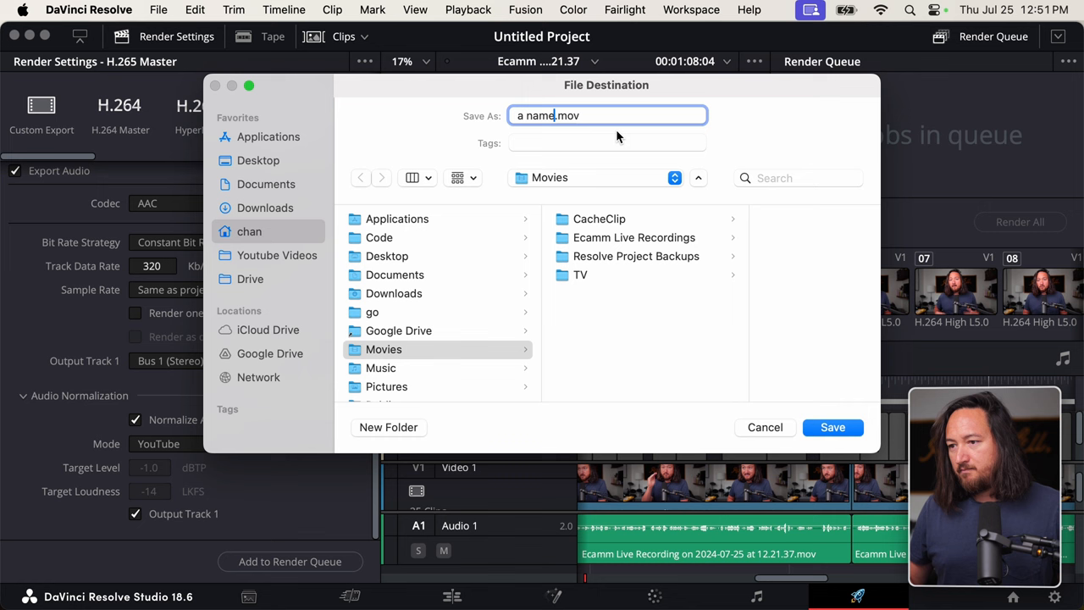
pyautogui.click(832, 427)
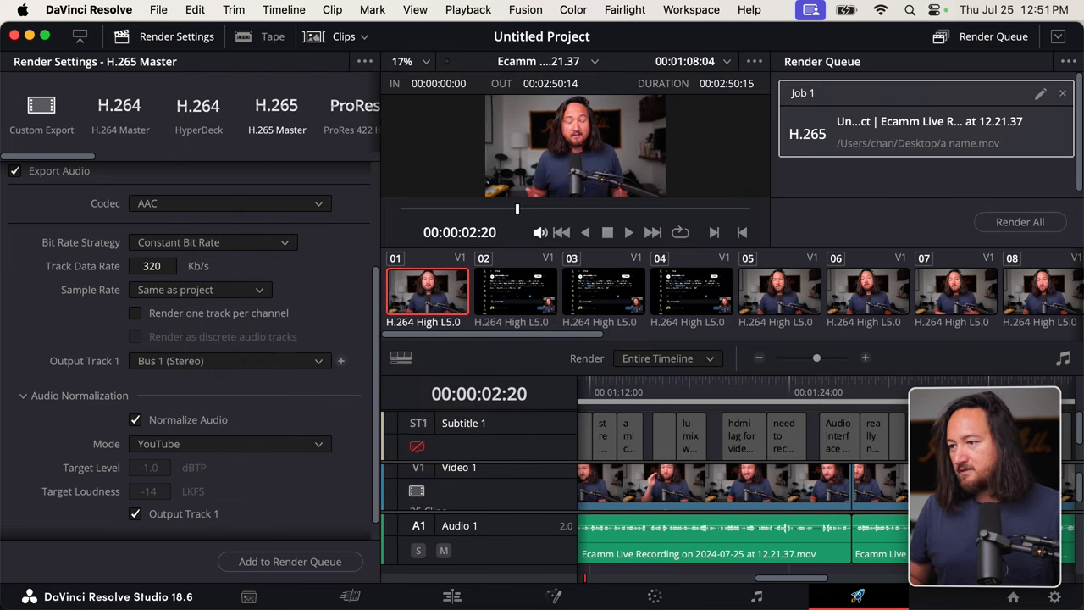
pyautogui.moveTo(1020, 222)
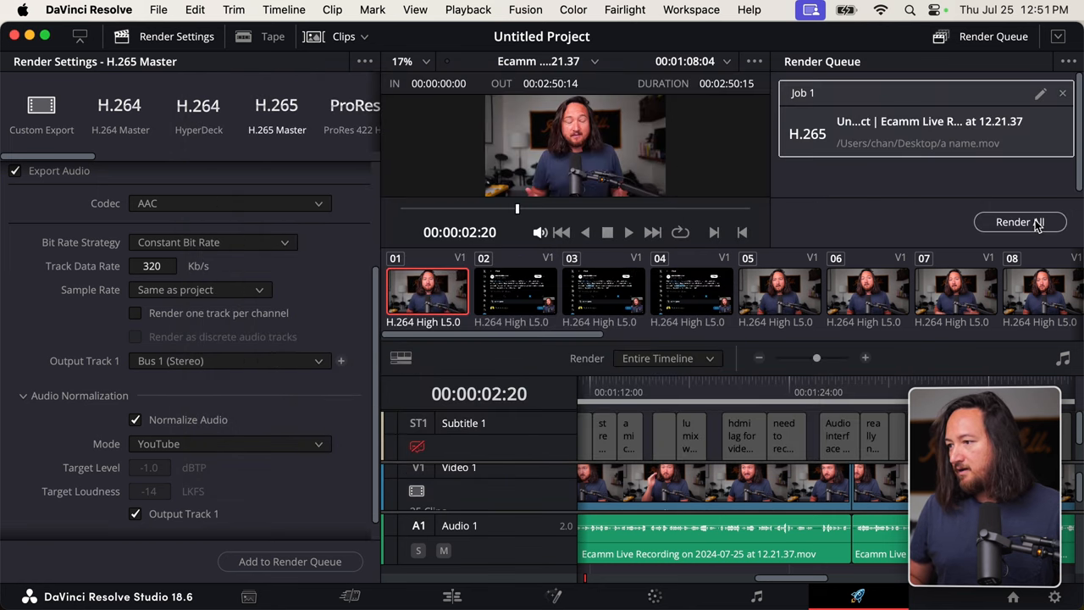
pyautogui.click(1019, 222)
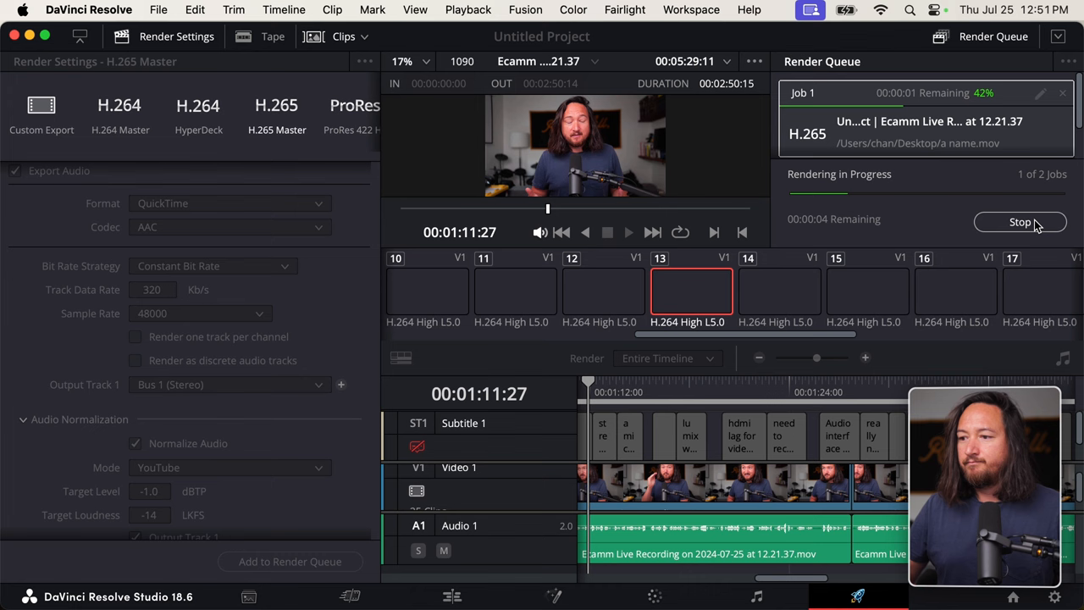
pyautogui.click(1020, 222)
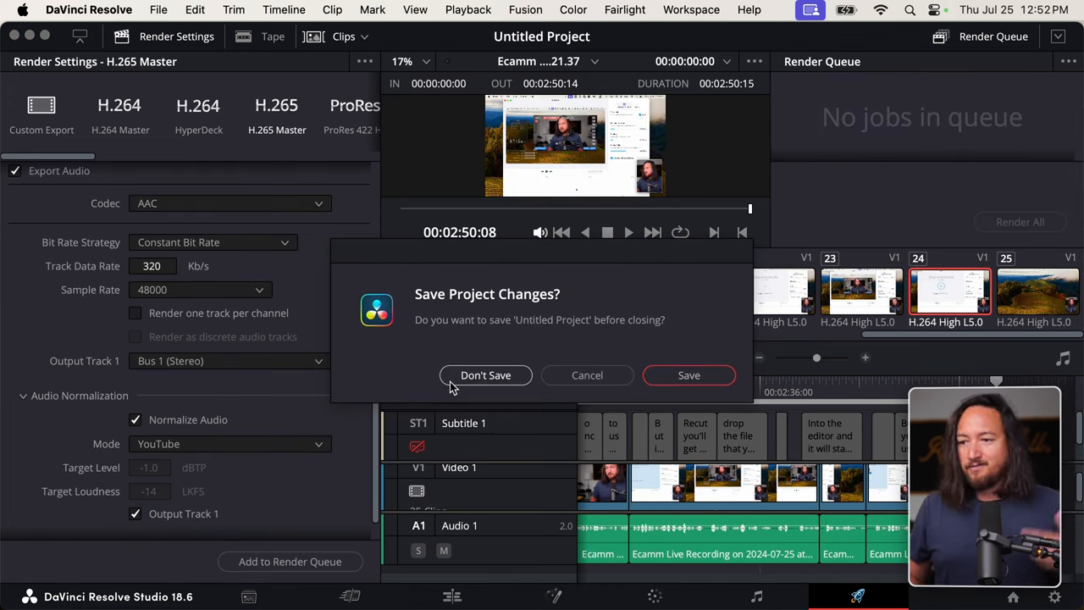
pyautogui.click(485, 375)
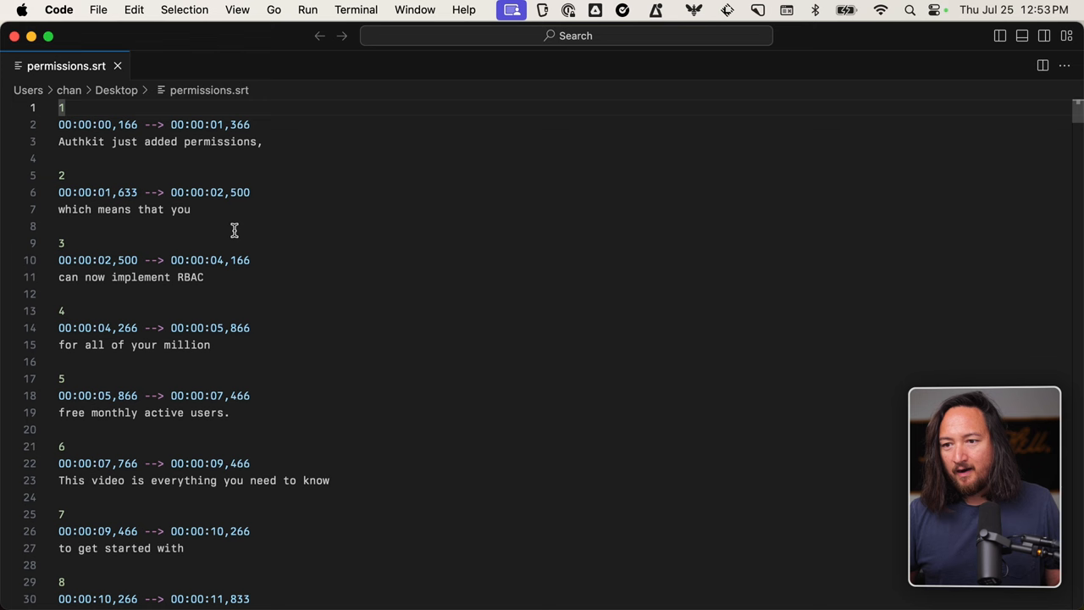
pyautogui.moveTo(61, 108); pyautogui.dragTo(61, 515)
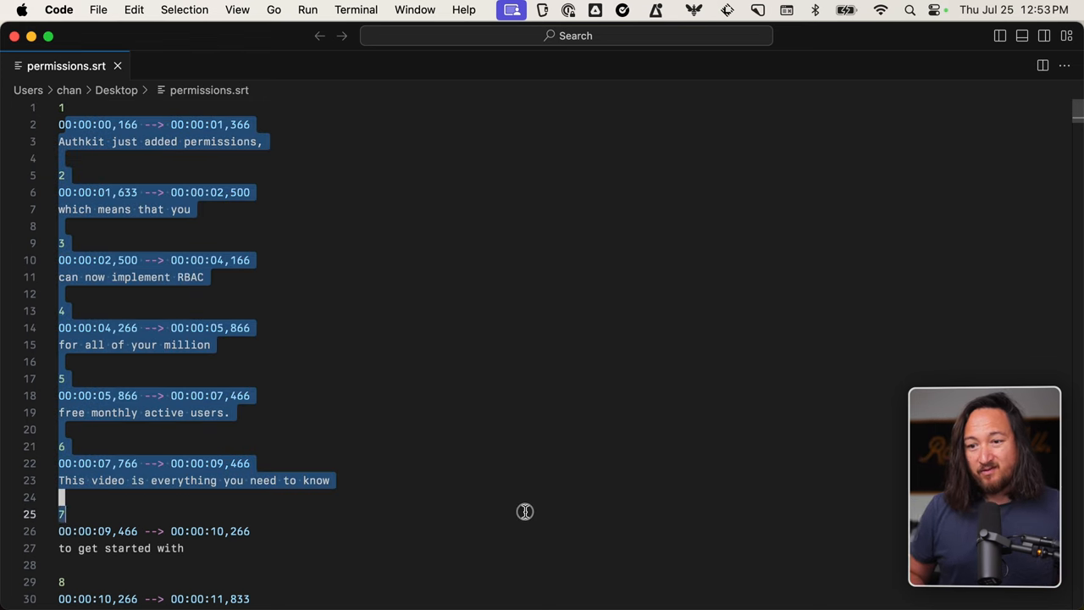
pyautogui.scroll(-3)
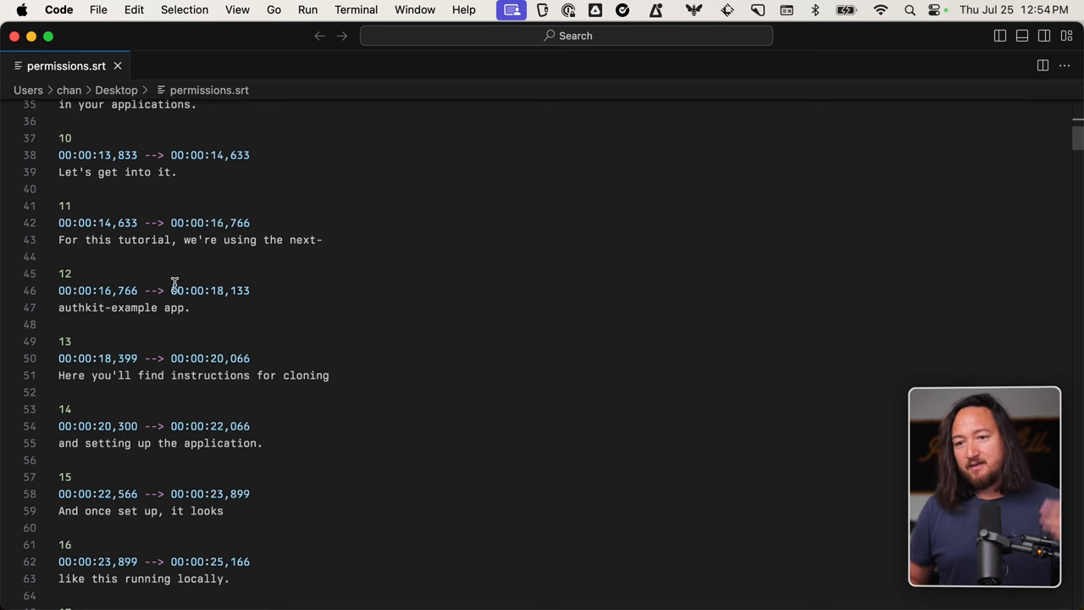
pyautogui.scroll(-3)
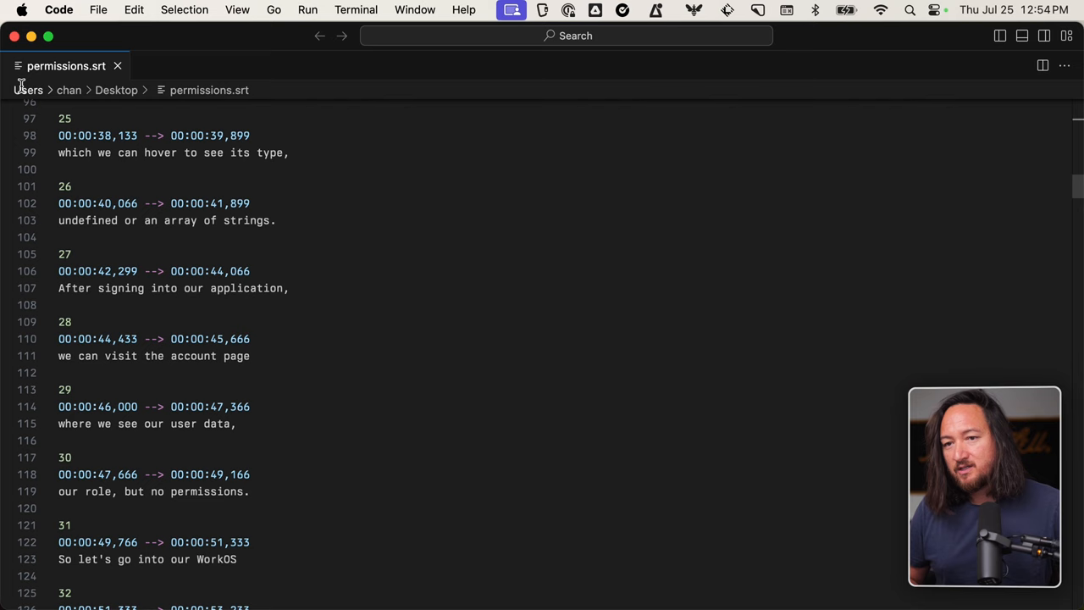